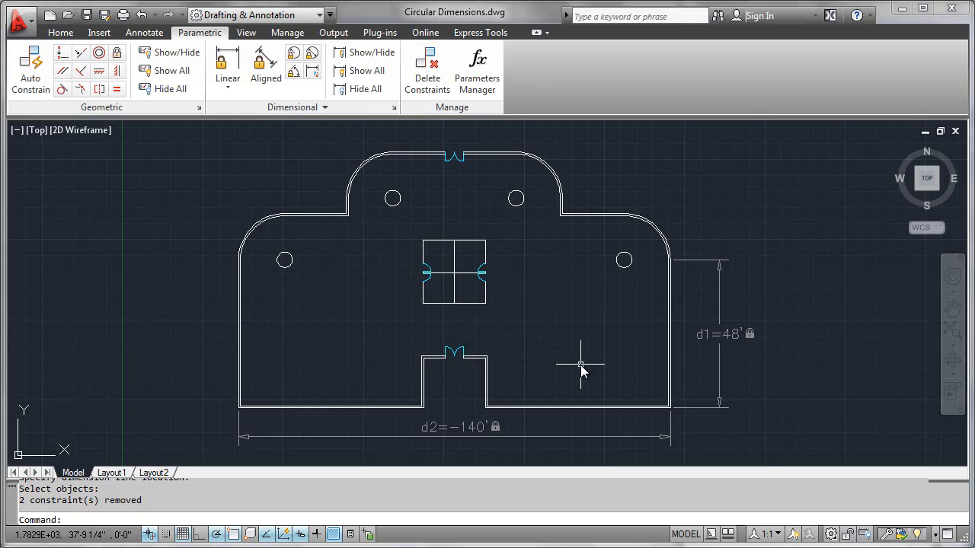
mouse_move(303, 320)
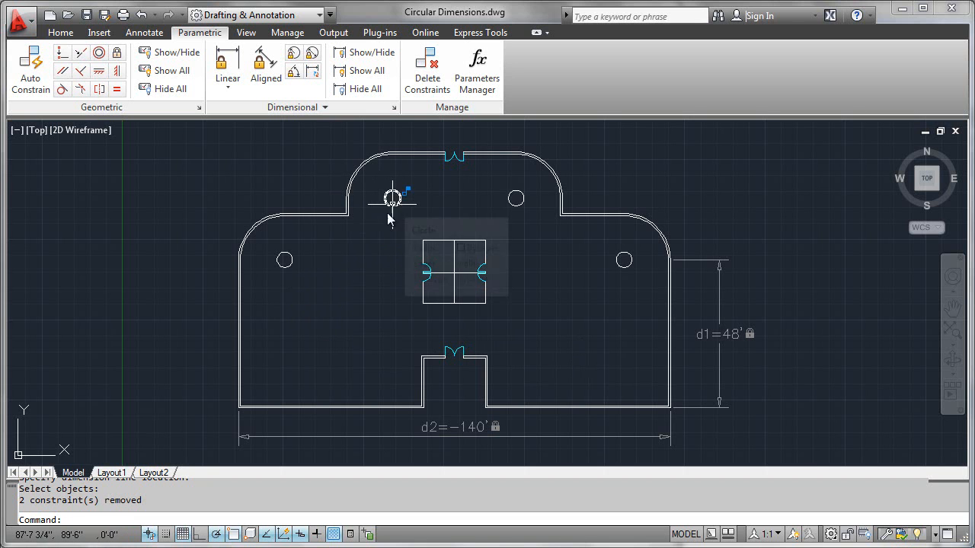
mouse_move(346, 276)
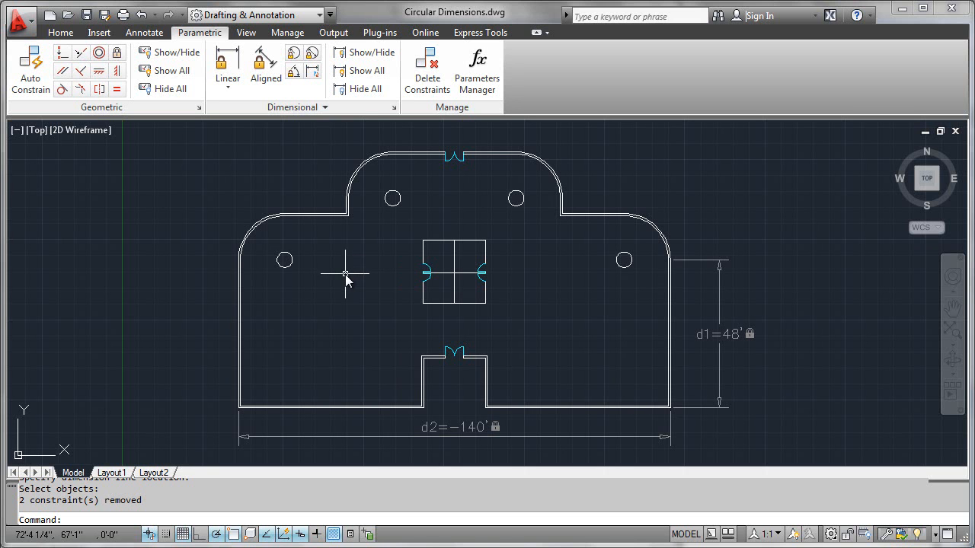
mouse_move(341, 273)
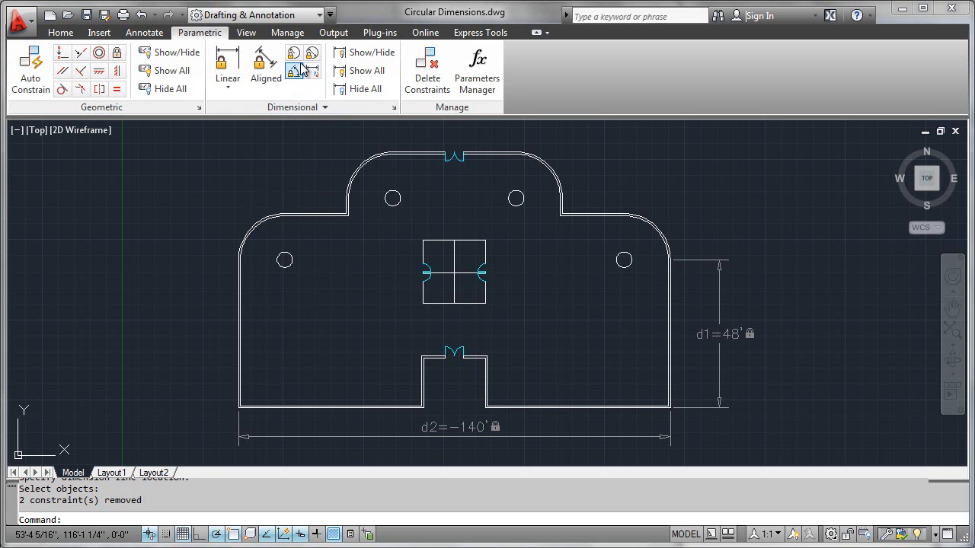
mouse_move(294, 52)
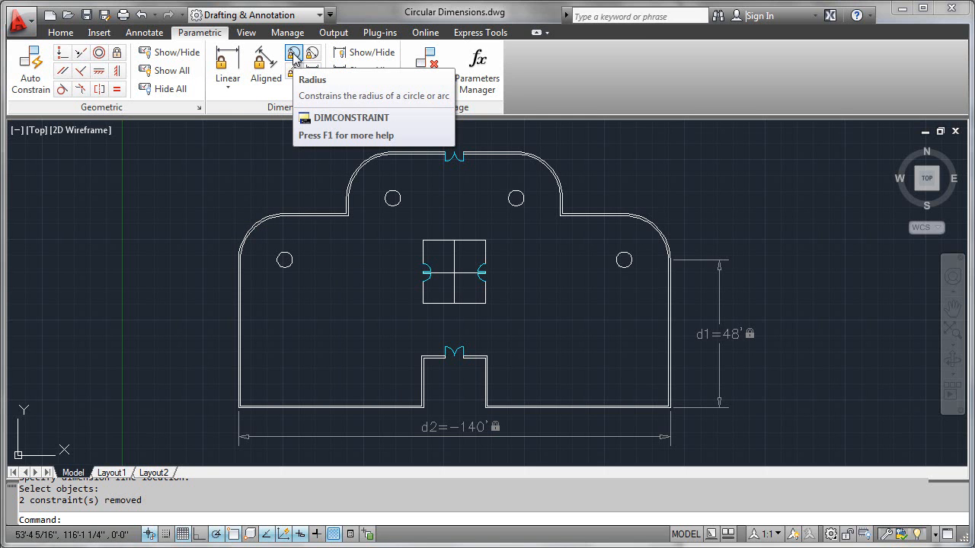
Step: Add a radius constraint rad1=14'-4" to the upper-left wall arc, placed left of the plan
left_click(294, 53)
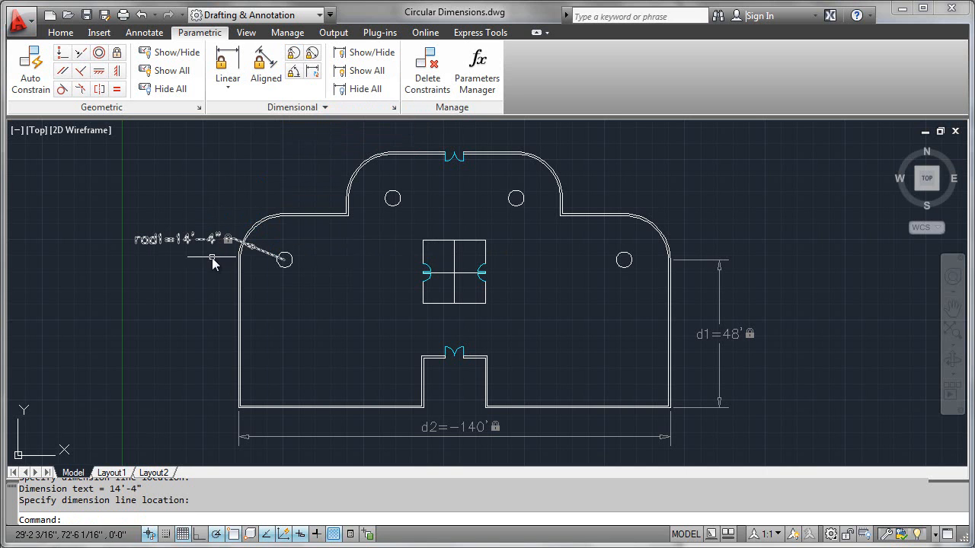
left_click(166, 253)
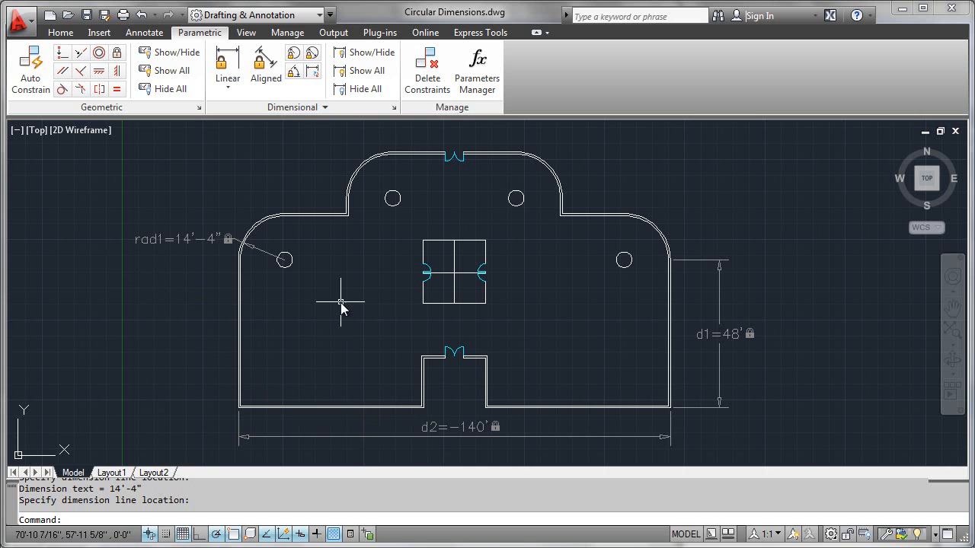
mouse_move(393, 198)
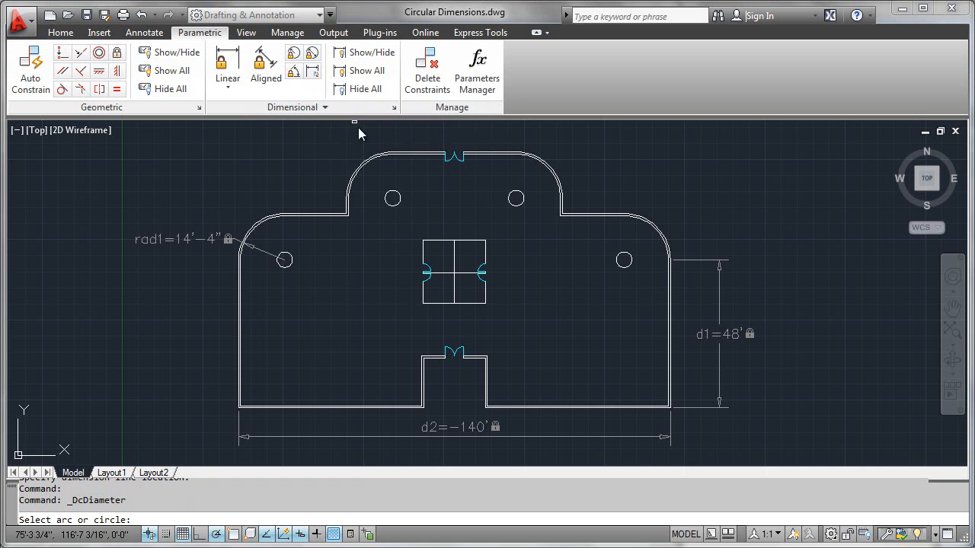
Step: Add diameter constraint dia1=5' to the upper-left column circle, placed to its right
left_click(393, 199)
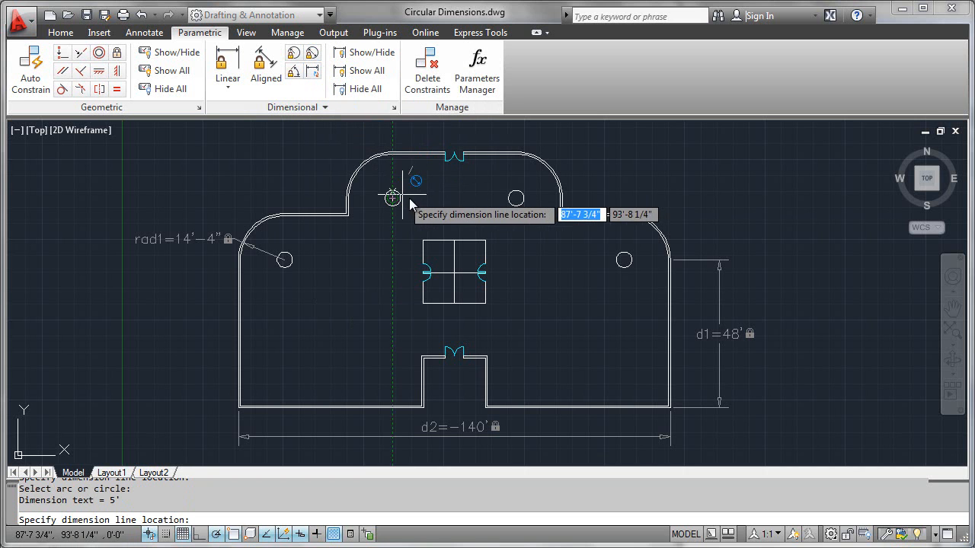
left_click(434, 199)
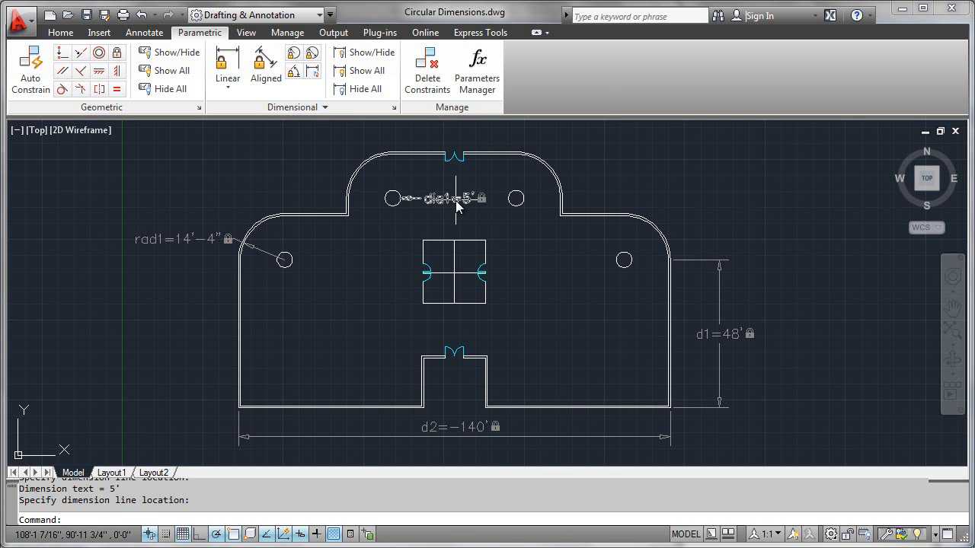
Step: Open the dia1=5' diameter constraint value for editing to change it to 7'
double_click(446, 199)
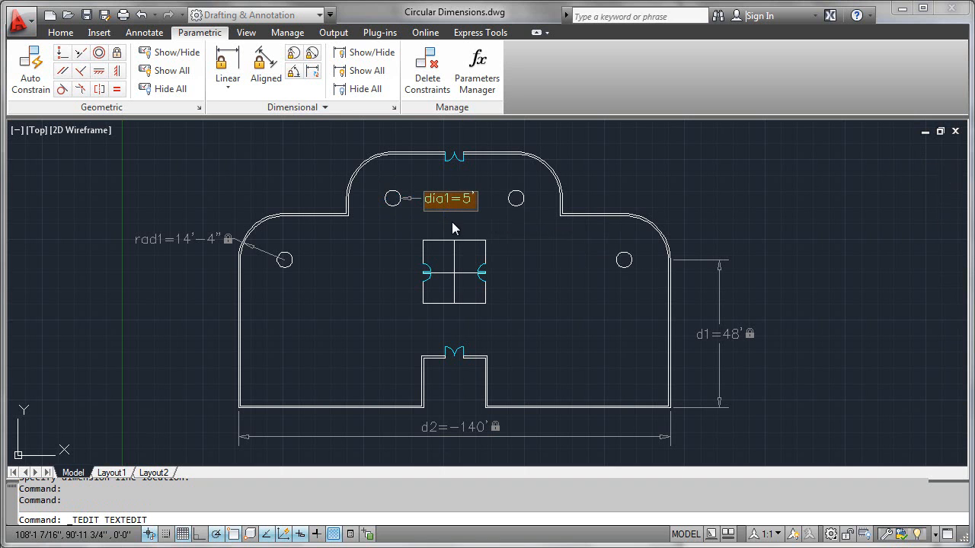
mouse_move(478, 240)
type("7")
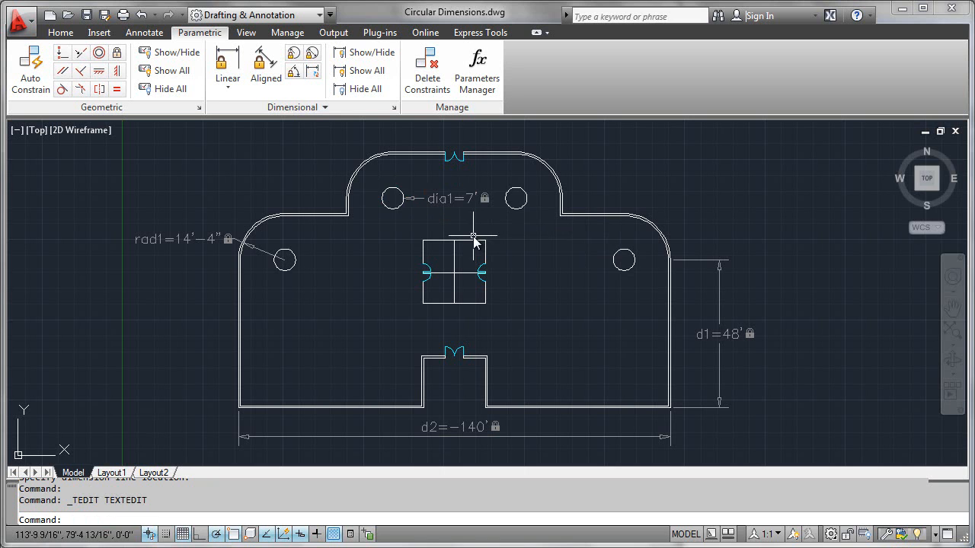
mouse_move(396, 198)
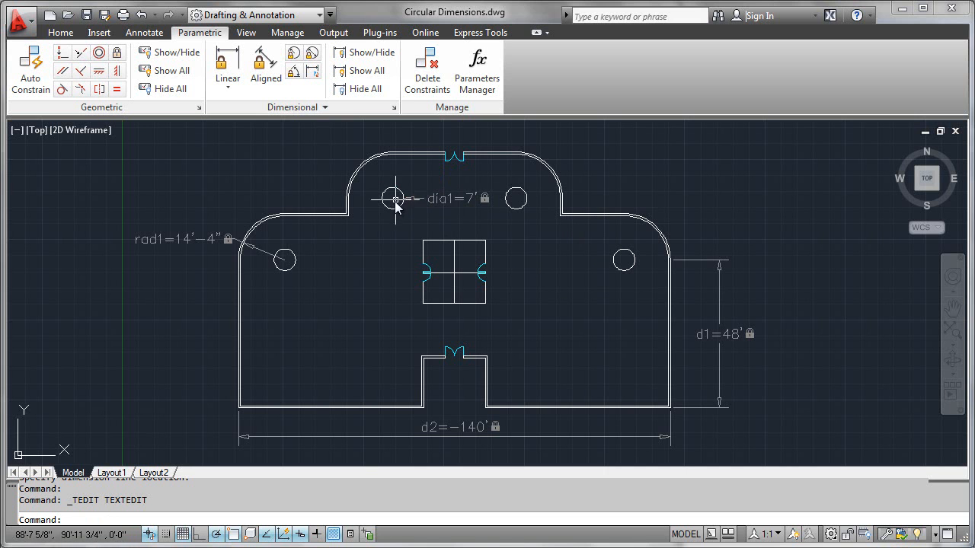
mouse_move(390, 206)
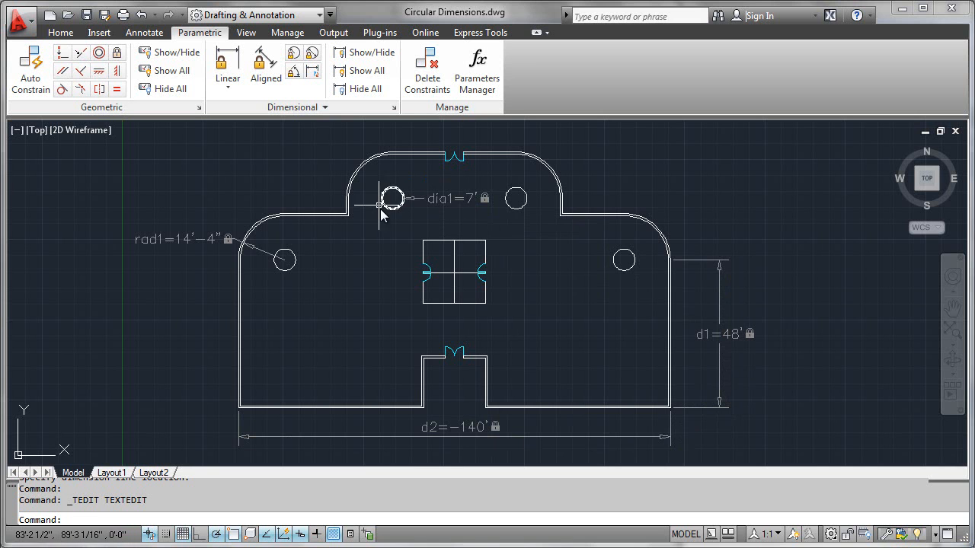
mouse_move(391, 199)
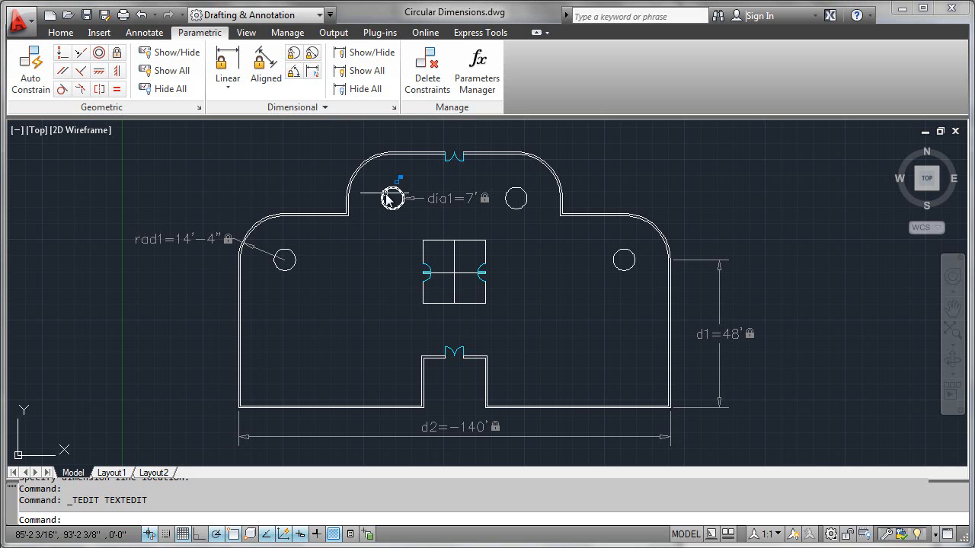